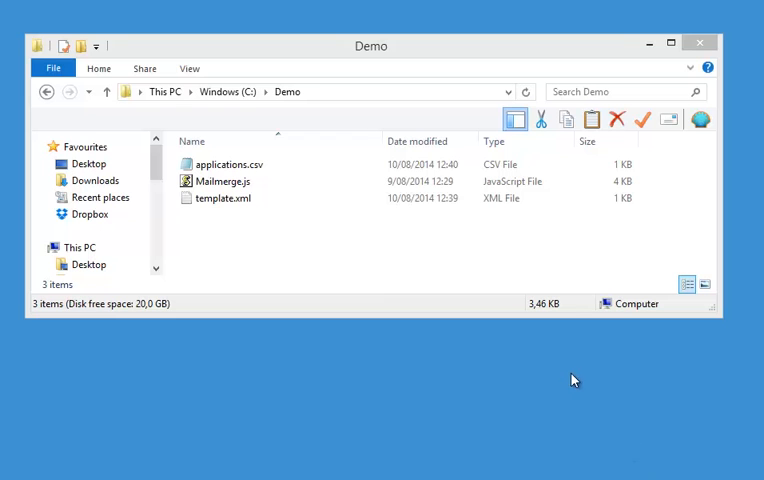
{"action": "mouse_move", "coordinate": [348, 264]}
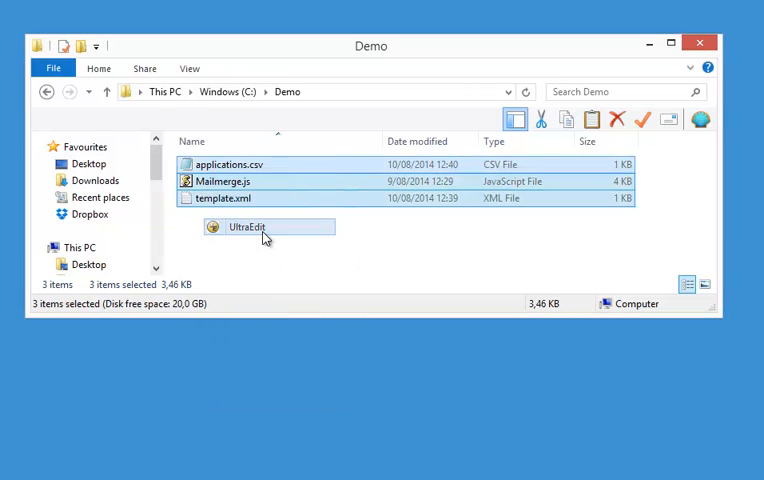
Step: Review Mailmerge.js and template.xml, then leave applications.csv showing
{"action": "left_click", "coordinate": [248, 226]}
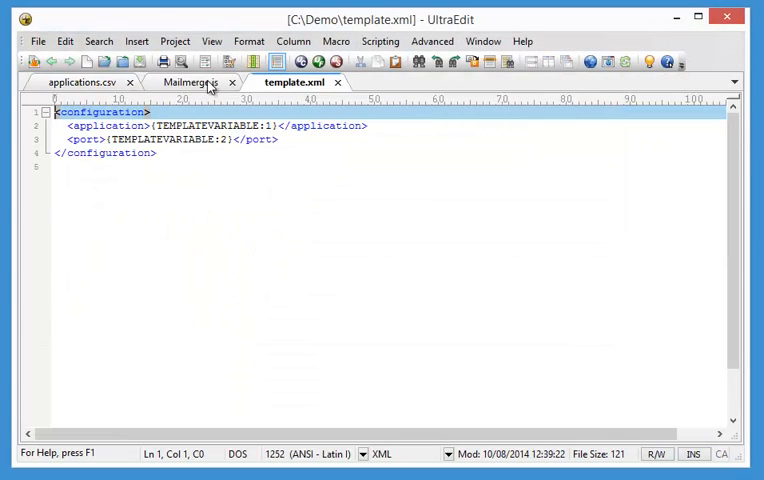
{"action": "left_click", "coordinate": [188, 82]}
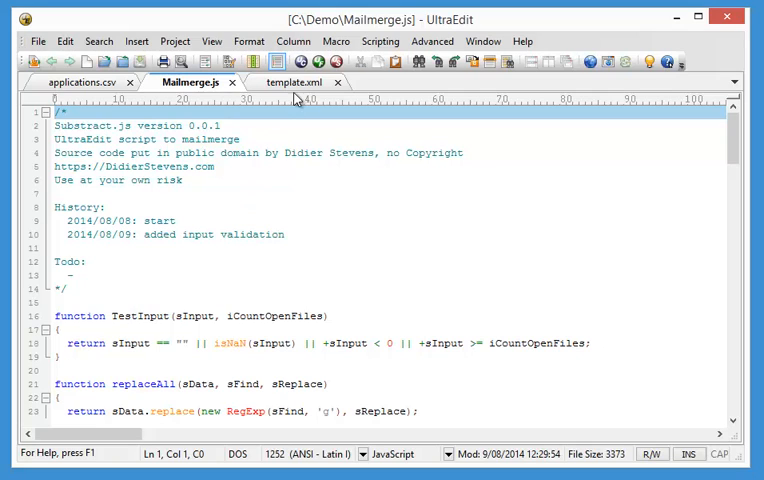
{"action": "left_click", "coordinate": [300, 82]}
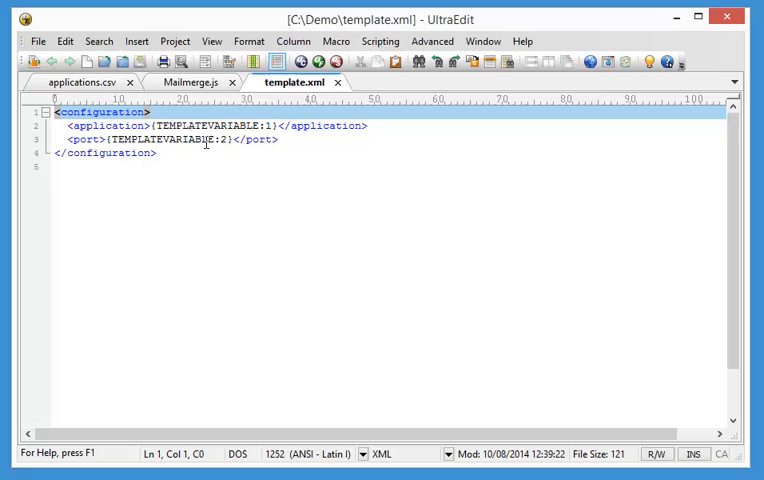
{"action": "left_click", "coordinate": [84, 82]}
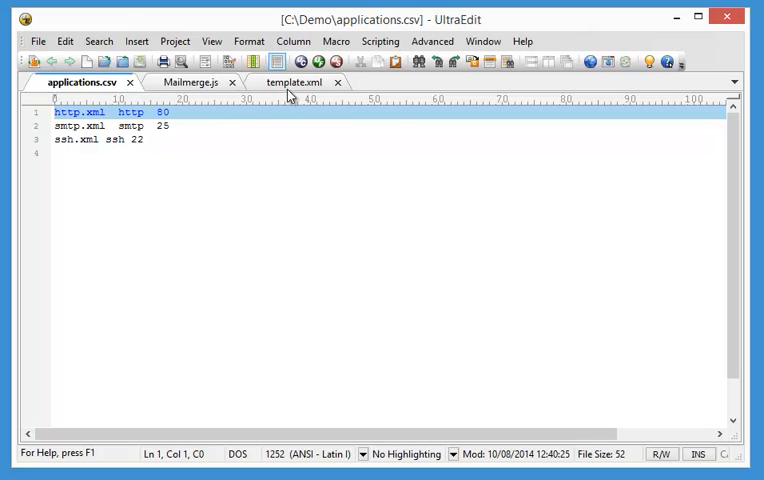
Step: Revisit template.xml and applications.csv, then return to the Mailmerge.js script
{"action": "left_click", "coordinate": [292, 82]}
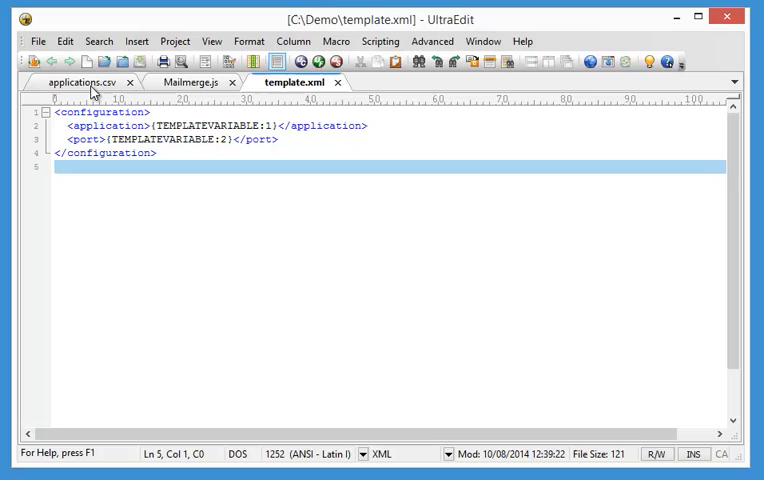
{"action": "left_click", "coordinate": [78, 82]}
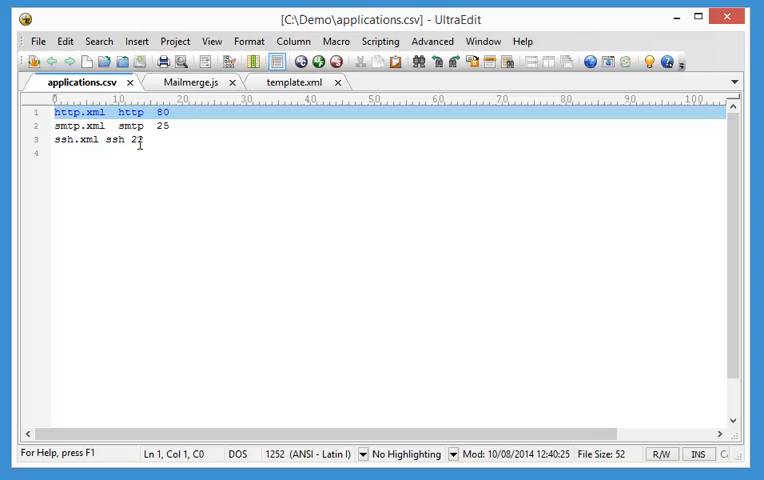
{"action": "type", "text": "2"}
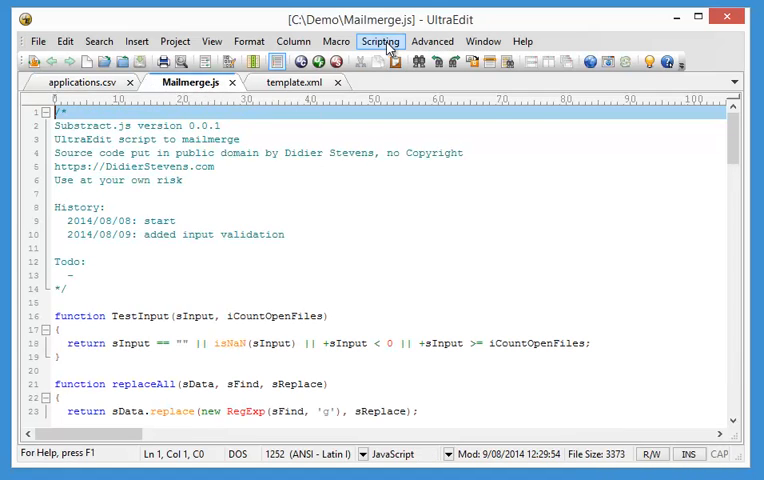
Step: Run Mailmerge.js with document 2 as template and document 0 as list, producing http.xml, smtp.xml, ssh.xml
{"action": "left_click", "coordinate": [380, 40]}
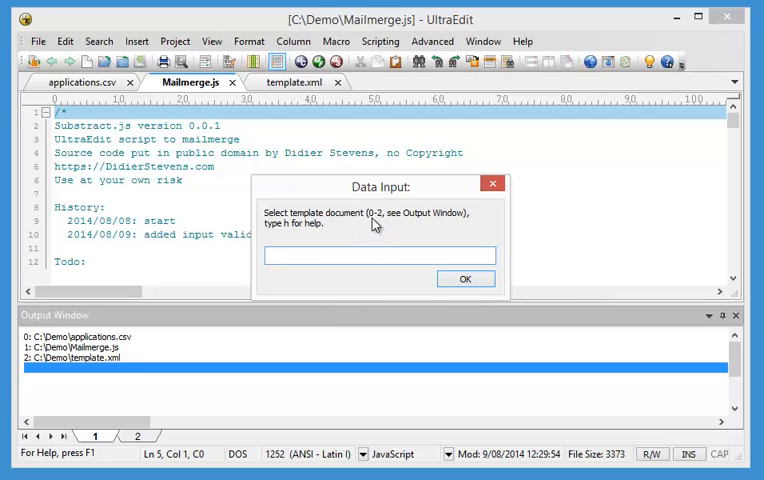
{"action": "mouse_move", "coordinate": [416, 218]}
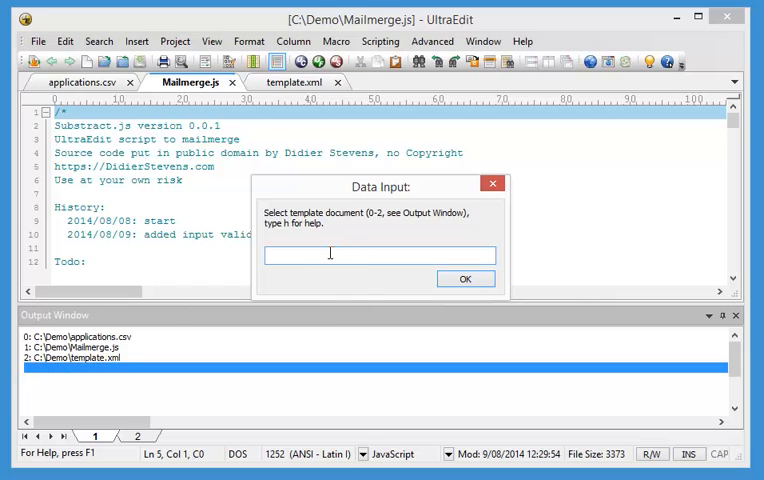
{"action": "type", "text": "2"}
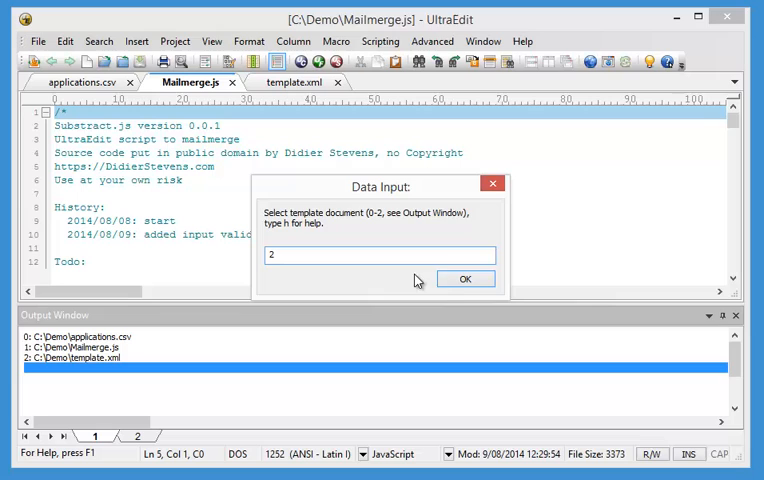
{"action": "left_click", "coordinate": [464, 278]}
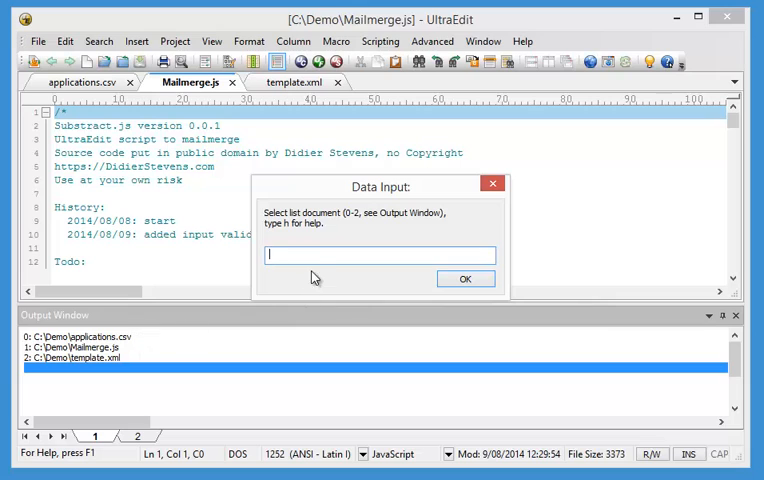
{"action": "type", "text": "0"}
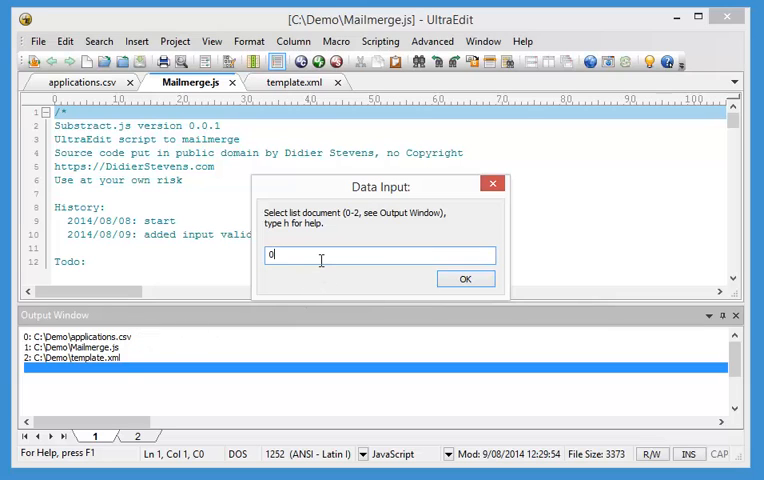
{"action": "left_click", "coordinate": [464, 280]}
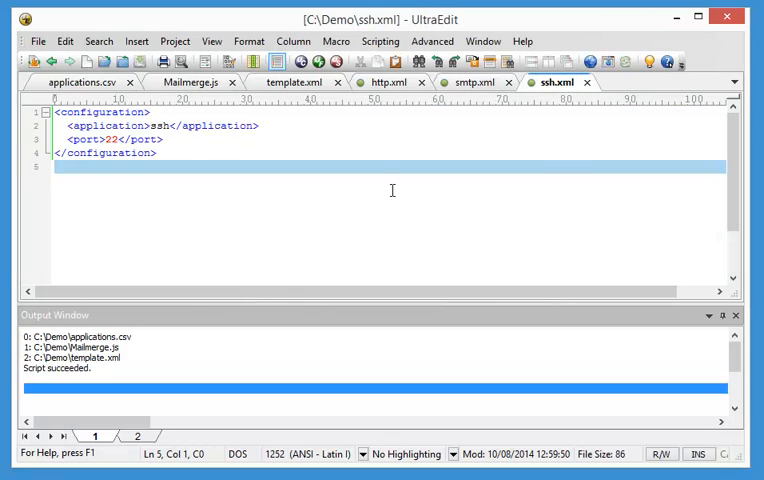
{"action": "left_click", "coordinate": [390, 82]}
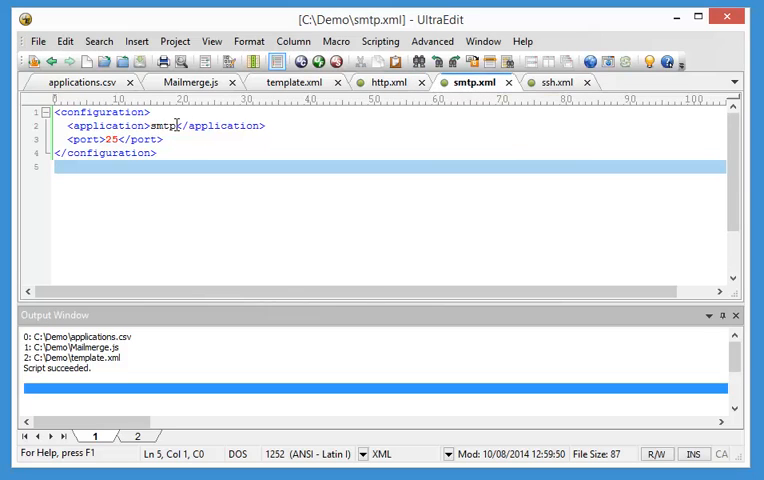
{"action": "mouse_move", "coordinate": [408, 140]}
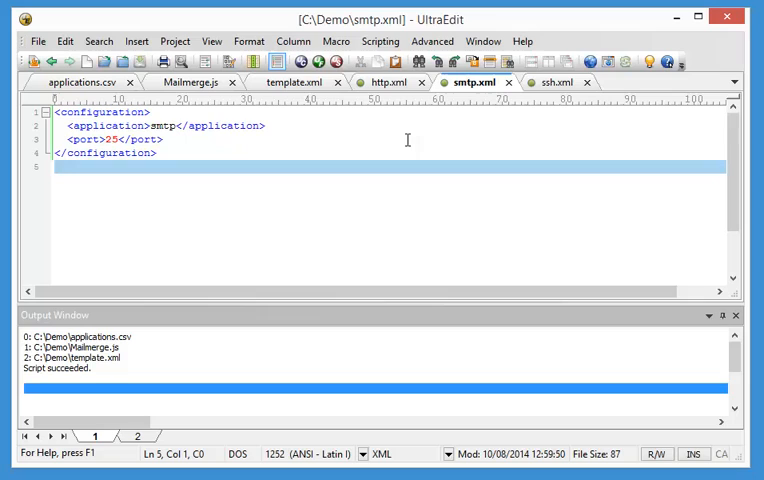
{"action": "left_click", "coordinate": [556, 82]}
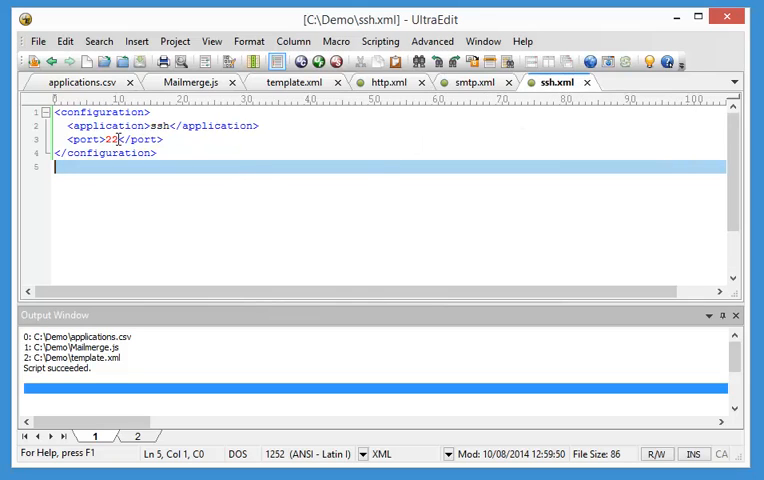
{"action": "mouse_move", "coordinate": [728, 16]}
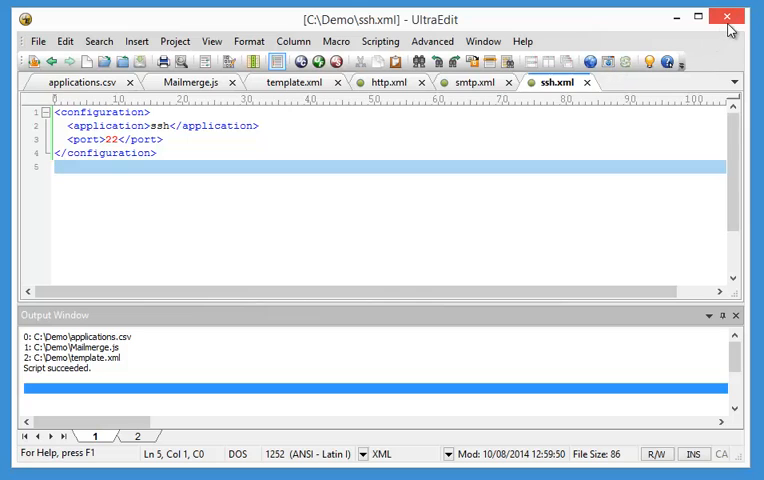